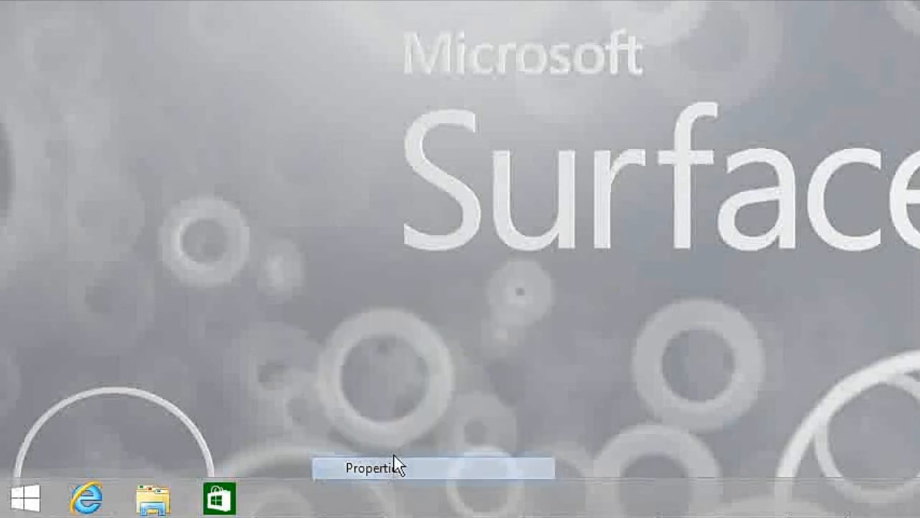
In Taskbar Properties, Navigation settings, enable going to the desktop instead of Start at sign-in.
{"action": "left_click", "coordinate": [371, 468]}
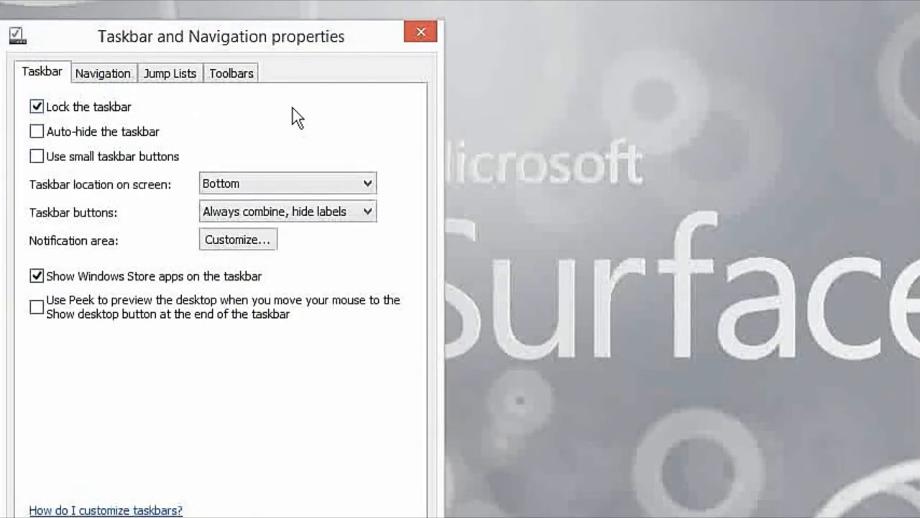
{"action": "left_click", "coordinate": [102, 72]}
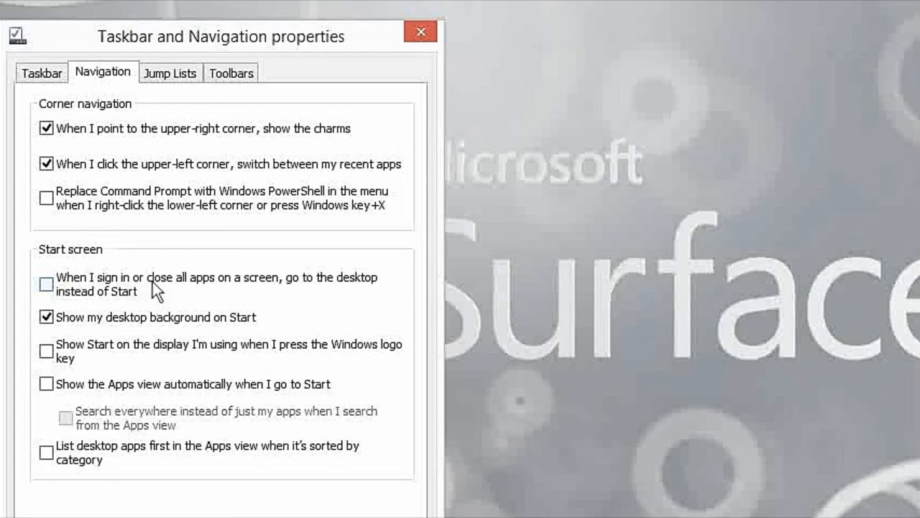
{"action": "mouse_move", "coordinate": [204, 296]}
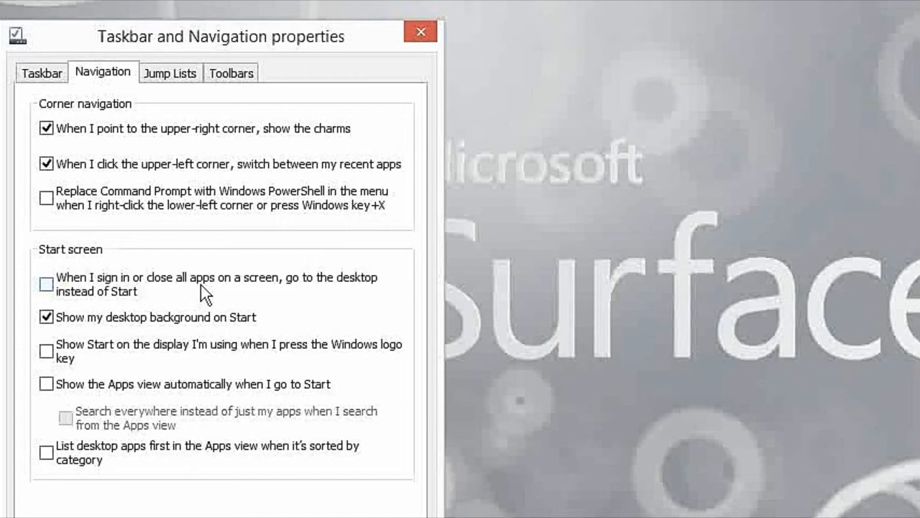
{"action": "left_click", "coordinate": [41, 285]}
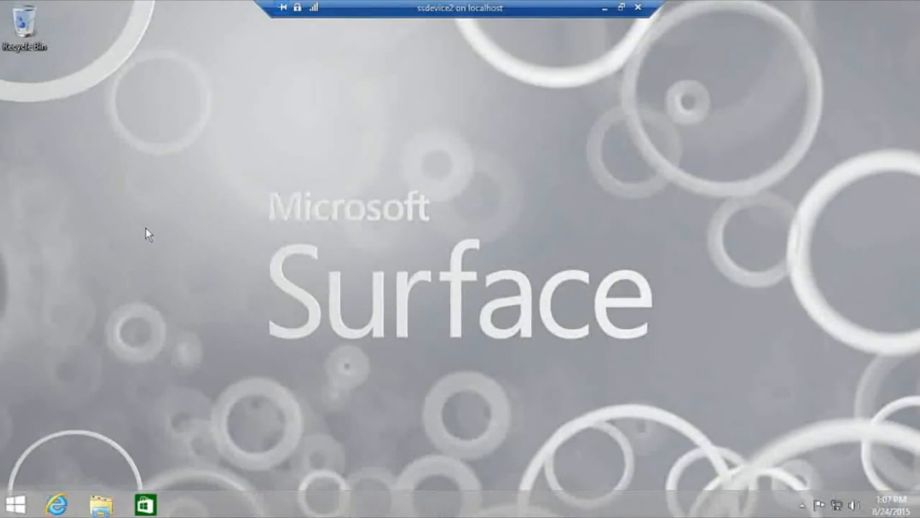
{"action": "mouse_move", "coordinate": [270, 227]}
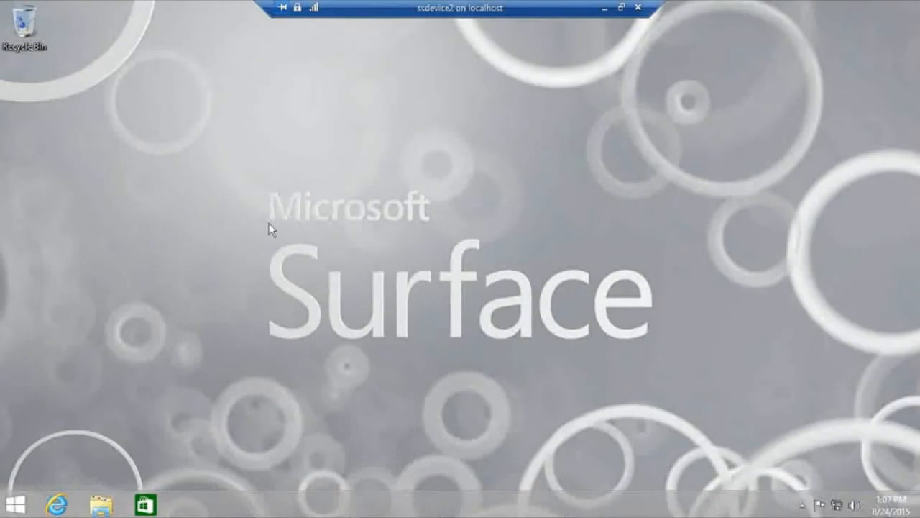
{"action": "mouse_move", "coordinate": [239, 213]}
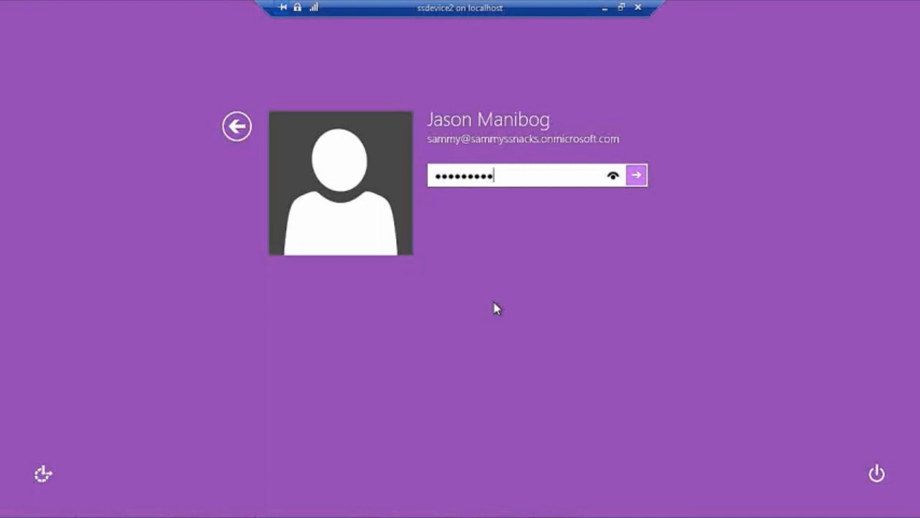
Submit the account password on the sign-in screen to land on the desktop.
{"action": "left_click", "coordinate": [640, 175]}
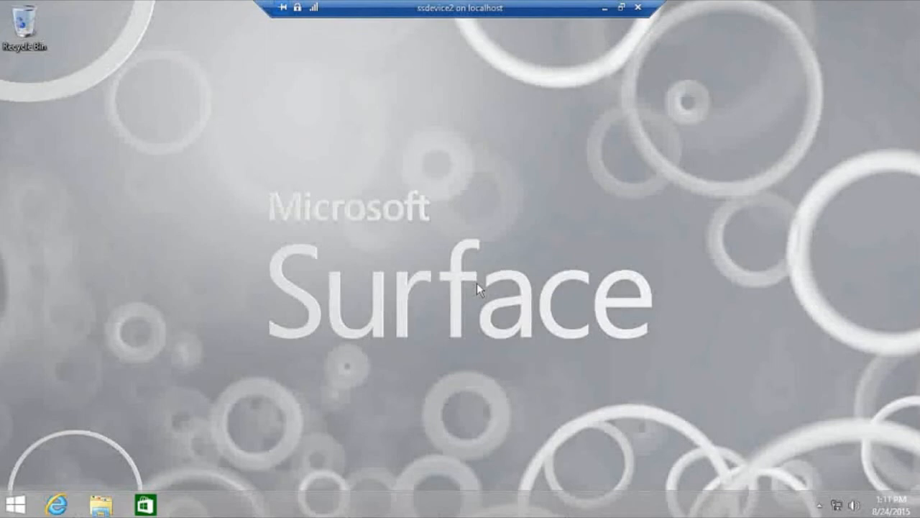
{"action": "mouse_move", "coordinate": [474, 293]}
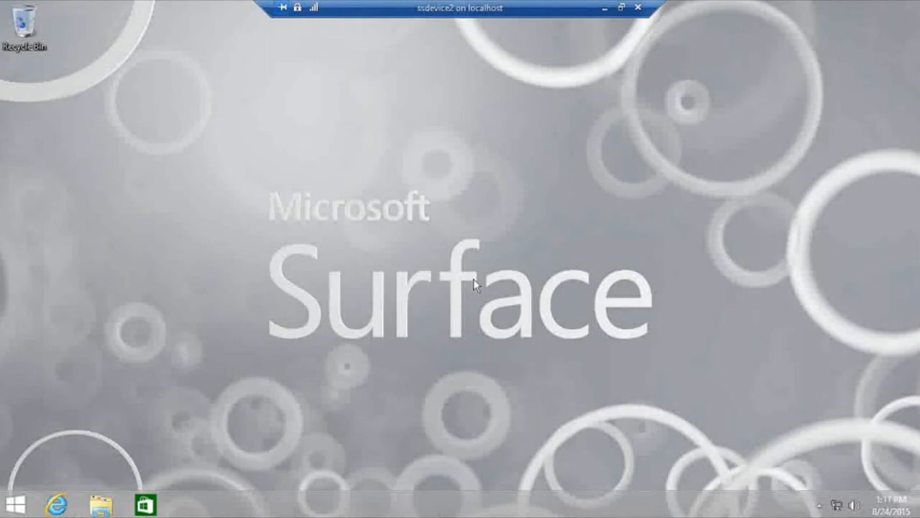
{"action": "mouse_move", "coordinate": [492, 291]}
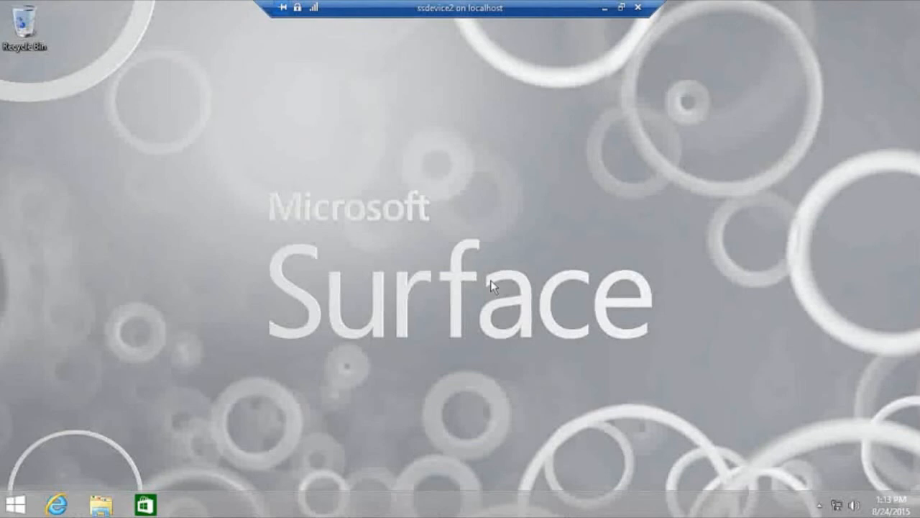
{"action": "mouse_move", "coordinate": [263, 248]}
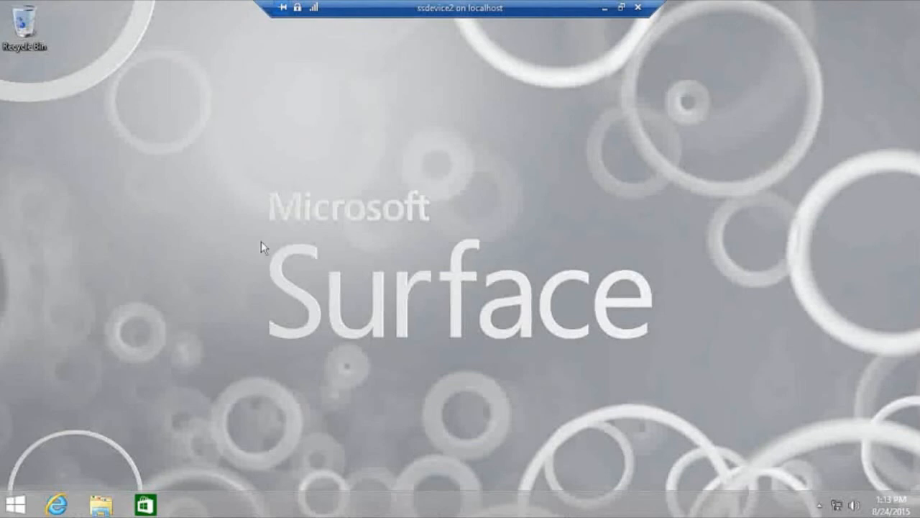
In the This PC window, enable Hidden items from the View options.
{"action": "left_click", "coordinate": [104, 498]}
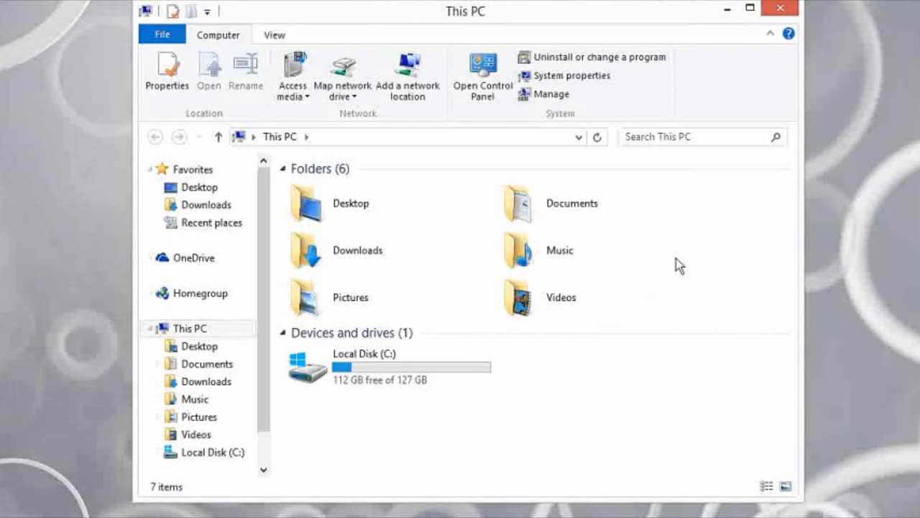
{"action": "mouse_move", "coordinate": [262, 46]}
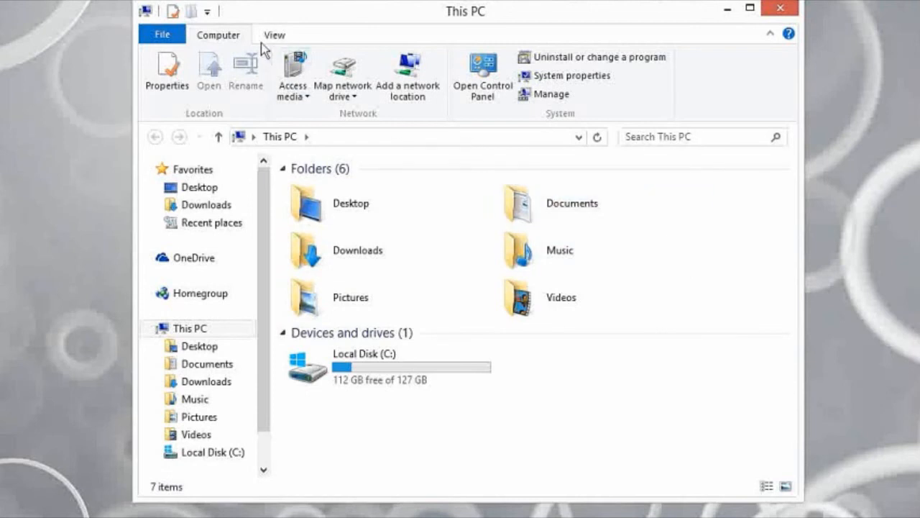
{"action": "left_click", "coordinate": [273, 35]}
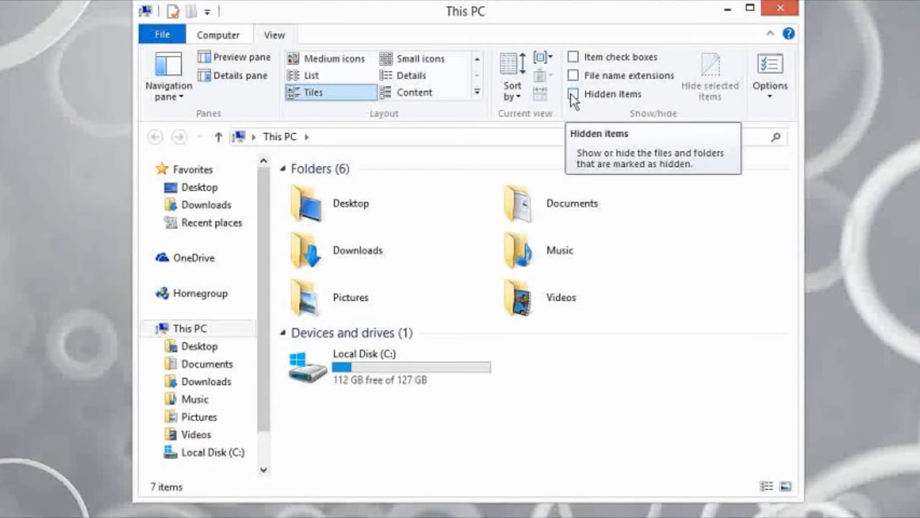
{"action": "left_click", "coordinate": [572, 94]}
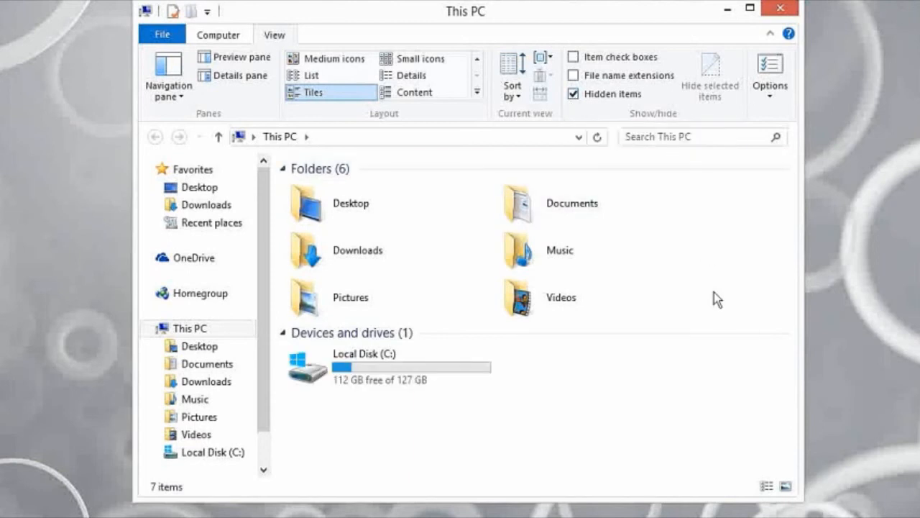
{"action": "mouse_move", "coordinate": [610, 377]}
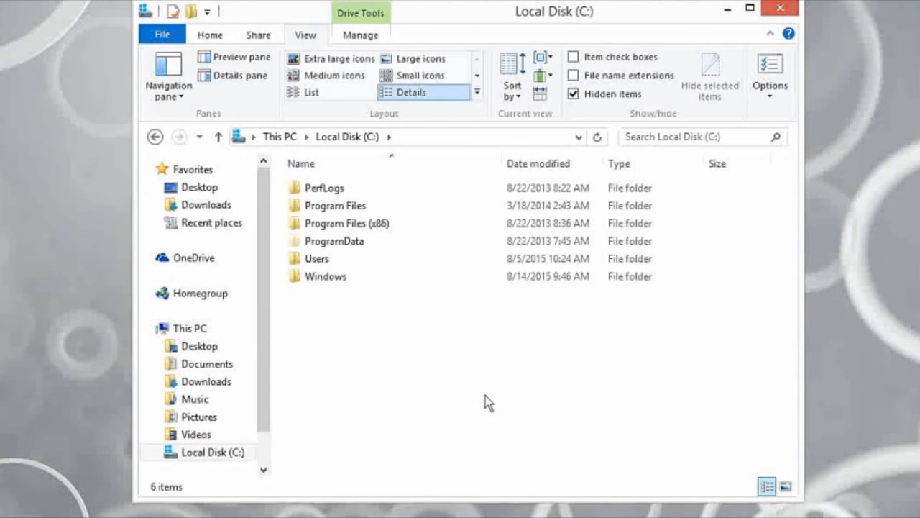
Browse into Local Disk (C:), where the hidden ProgramData folder is listed.
{"action": "left_click", "coordinate": [334, 241]}
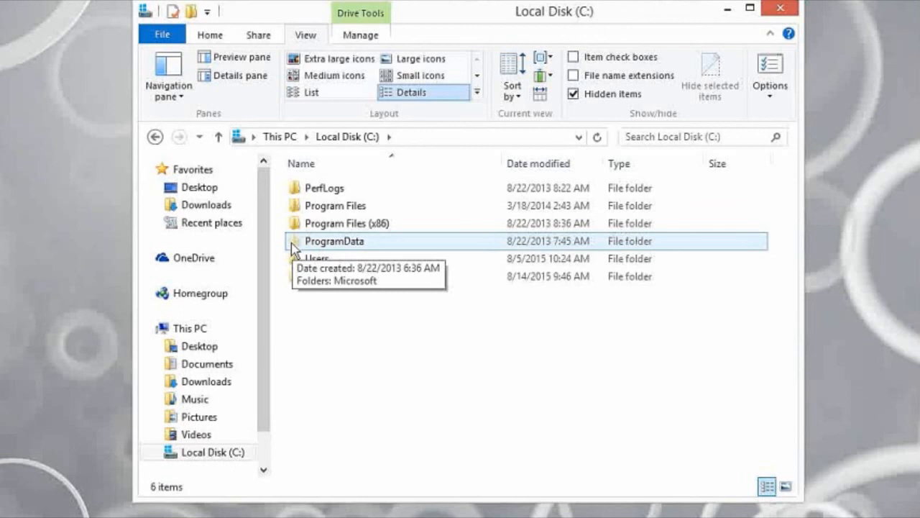
{"action": "mouse_move", "coordinate": [546, 194]}
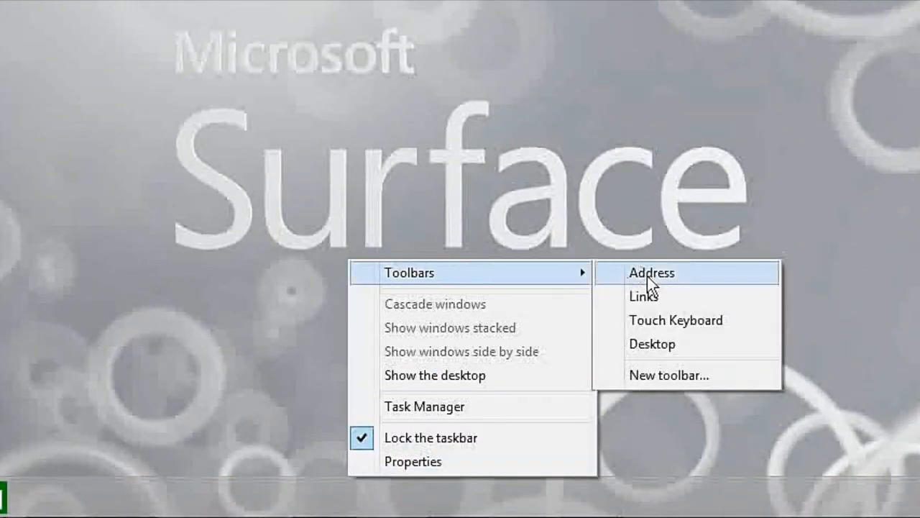
Begin a new taskbar toolbar and browse C: into ProgramData, then Microsoft.
{"action": "left_click", "coordinate": [669, 375]}
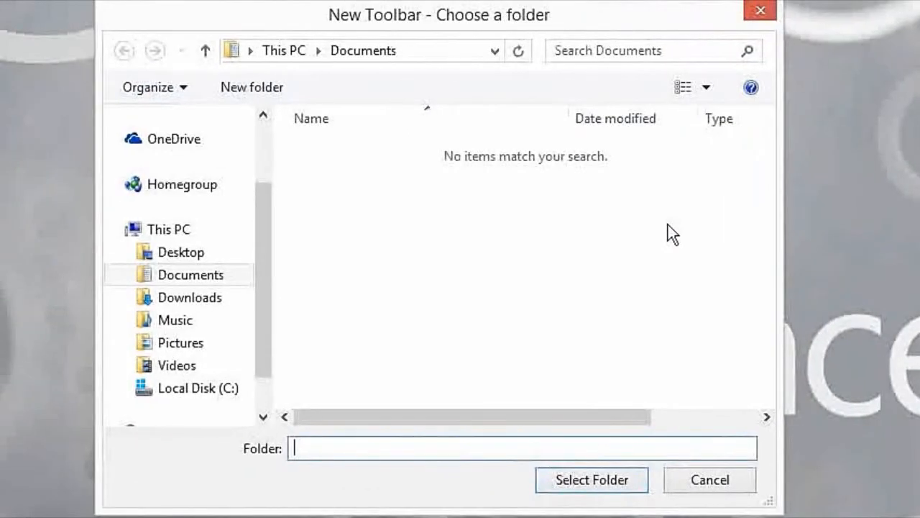
{"action": "mouse_move", "coordinate": [399, 172]}
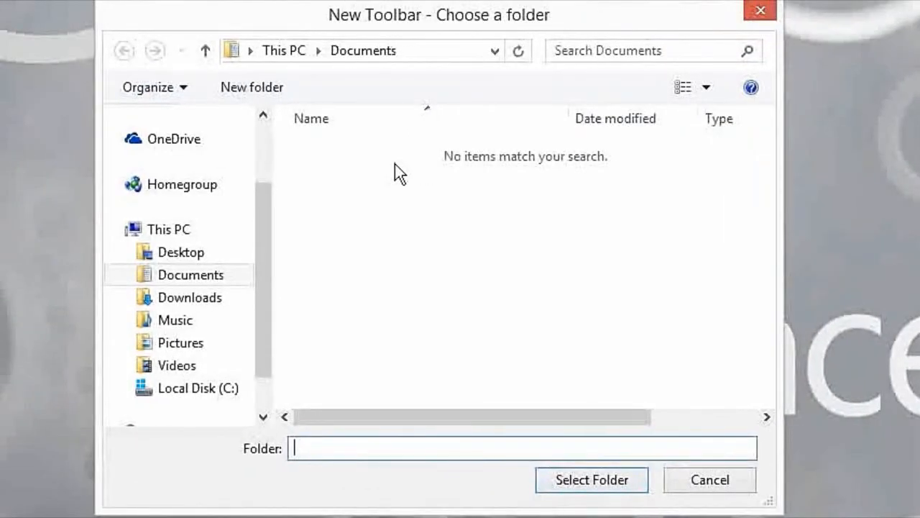
{"action": "mouse_move", "coordinate": [222, 419]}
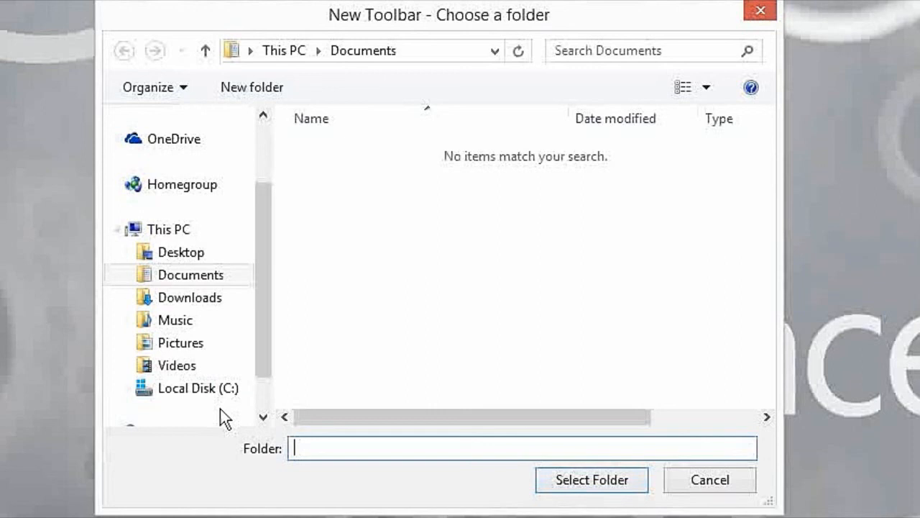
{"action": "left_click", "coordinate": [199, 388]}
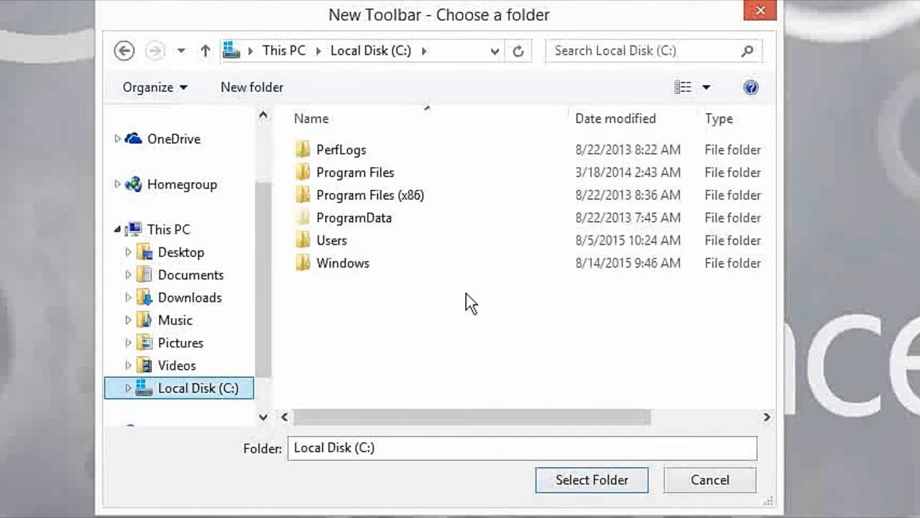
{"action": "double_click", "coordinate": [354, 217]}
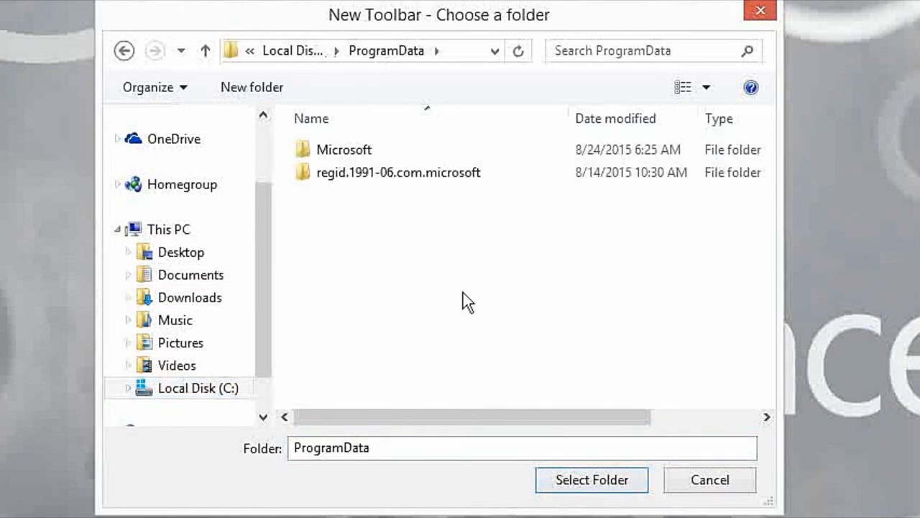
{"action": "double_click", "coordinate": [348, 148]}
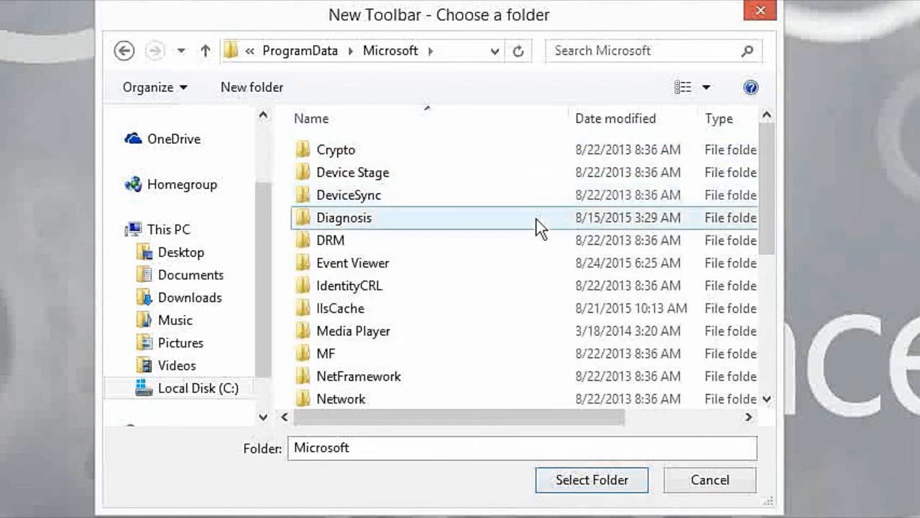
Drill into the Windows folder and choose Start Menu as the toolbar folder.
{"action": "scroll", "scroll_direction": "down", "scroll_amount": 3}
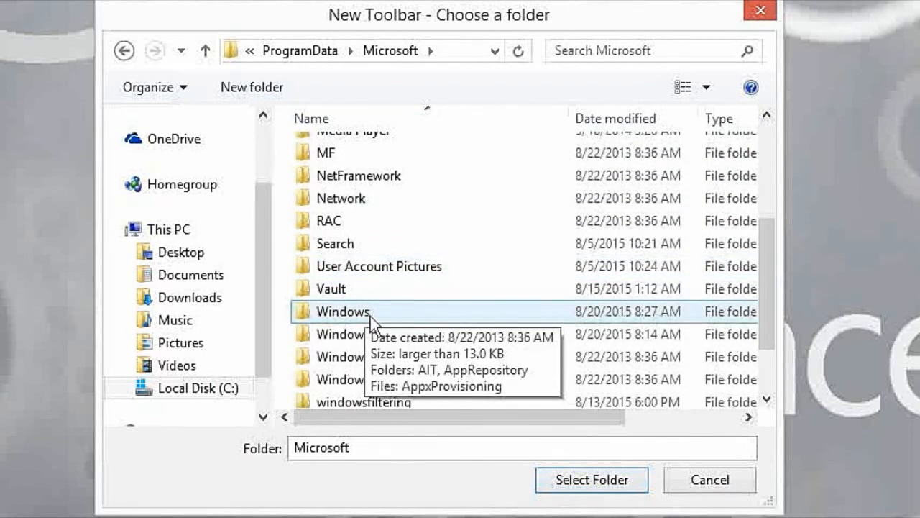
{"action": "mouse_move", "coordinate": [399, 319]}
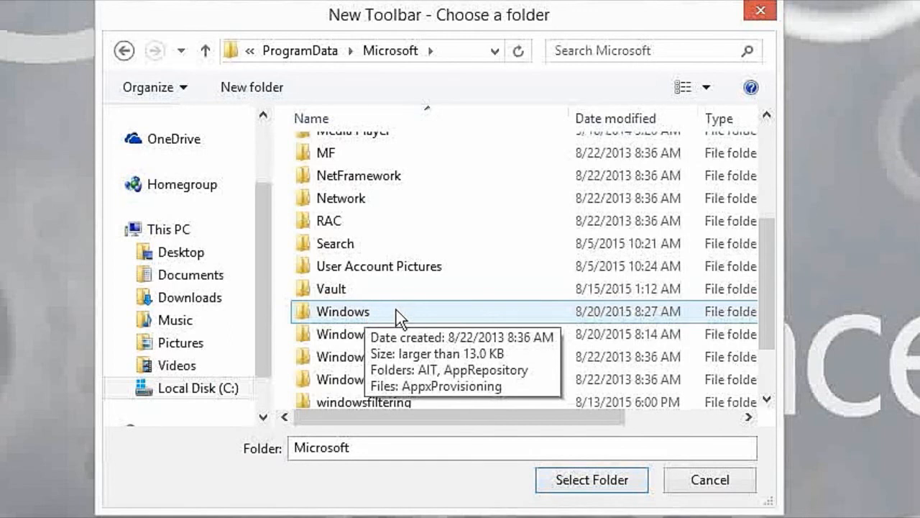
{"action": "left_click", "coordinate": [342, 310]}
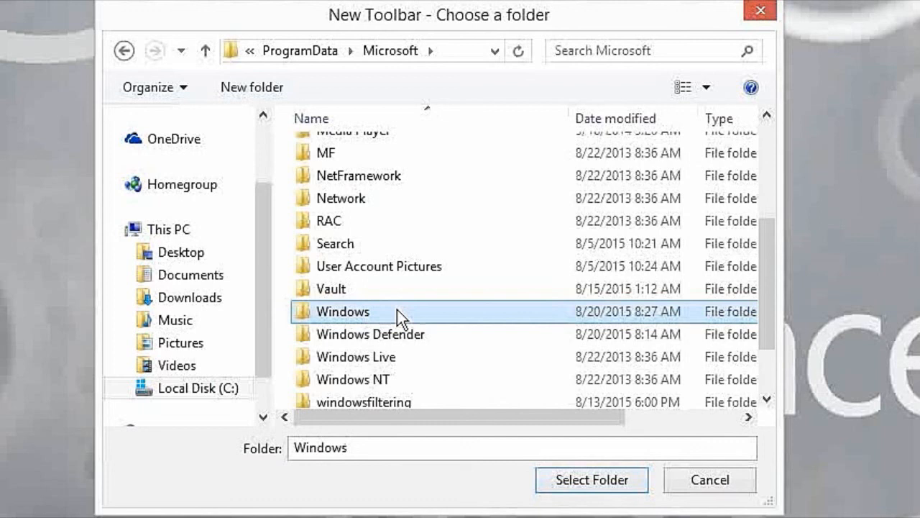
{"action": "double_click", "coordinate": [342, 311]}
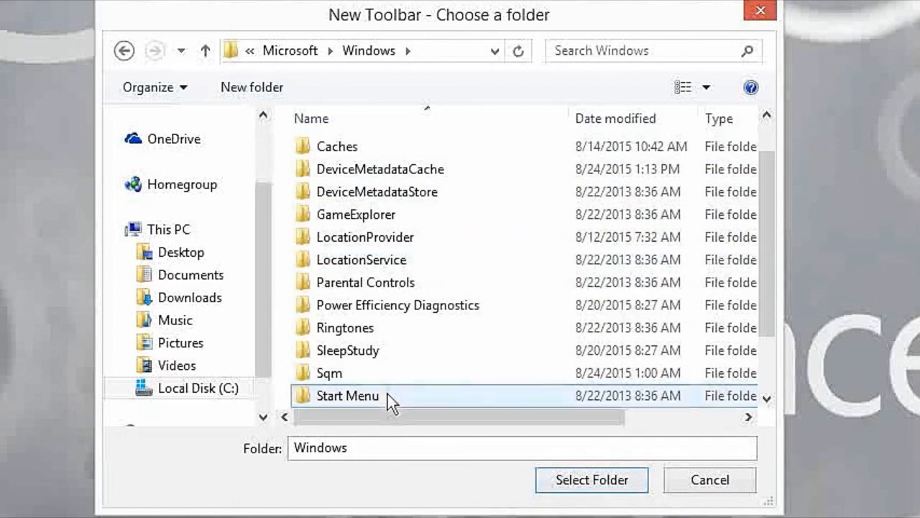
{"action": "left_click", "coordinate": [345, 396]}
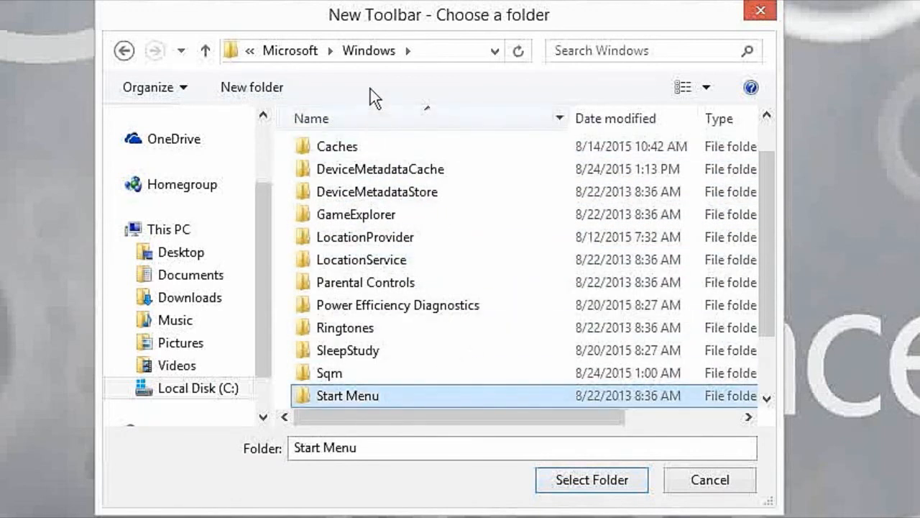